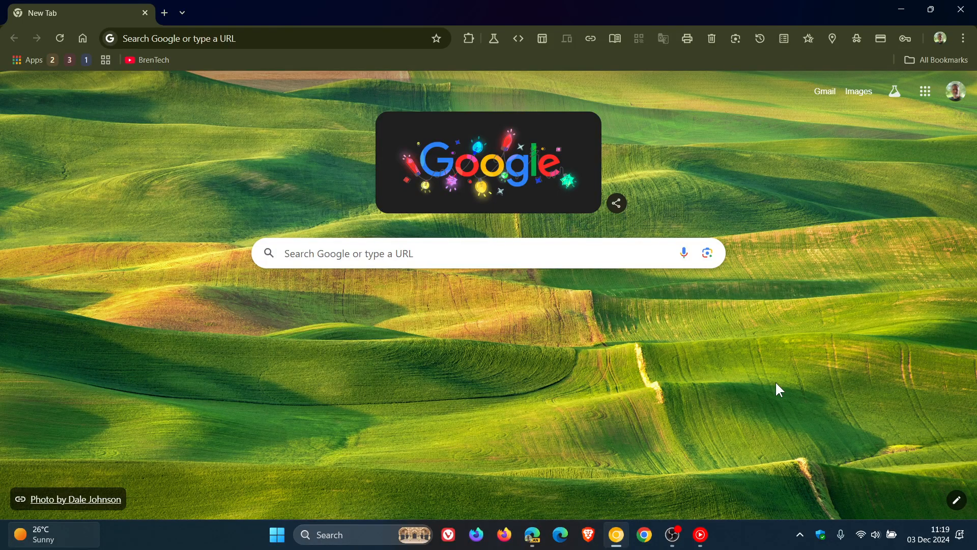
Close Chrome's task manager and bring up Microsoft Edge on its New tab page.
{"action": "left_click", "coordinate": [961, 38]}
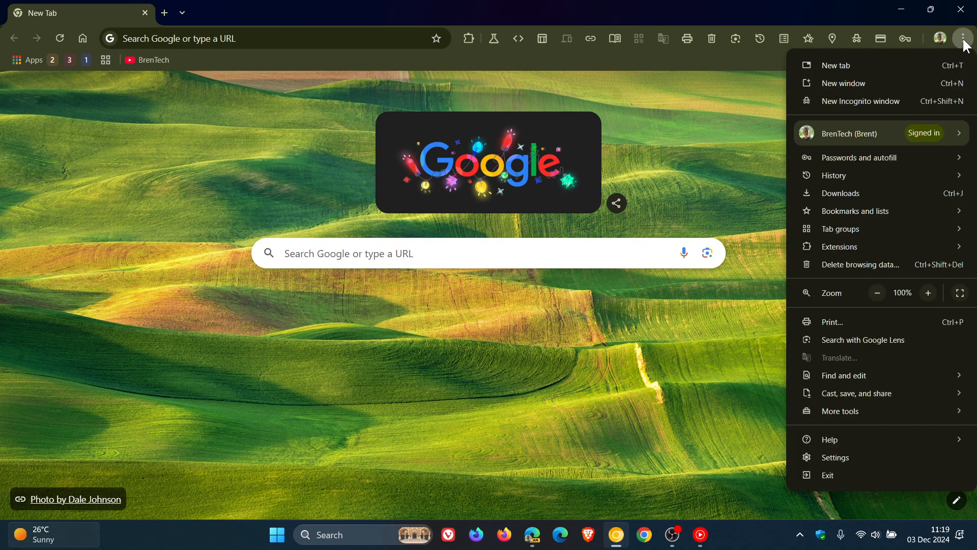
{"action": "mouse_move", "coordinate": [860, 411]}
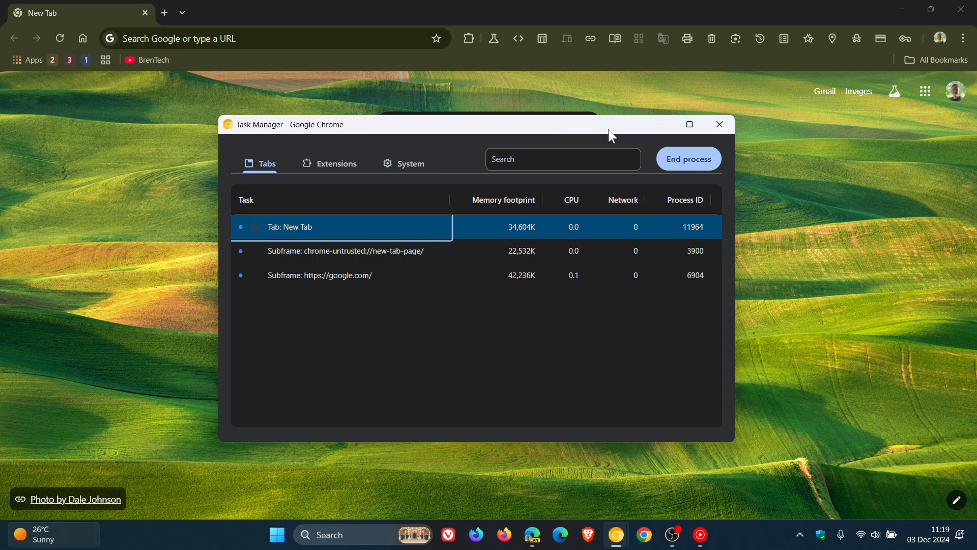
{"action": "mouse_move", "coordinate": [273, 153]}
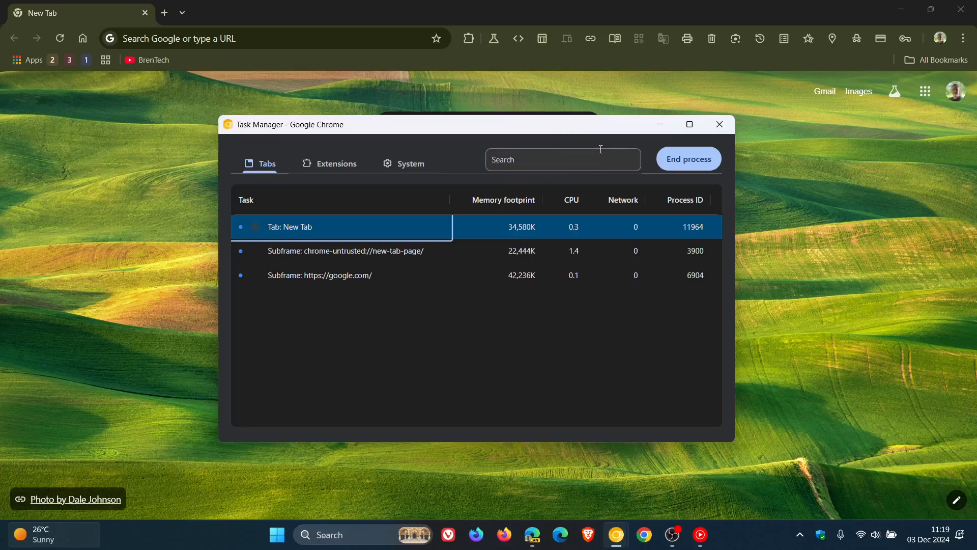
{"action": "left_click", "coordinate": [718, 124]}
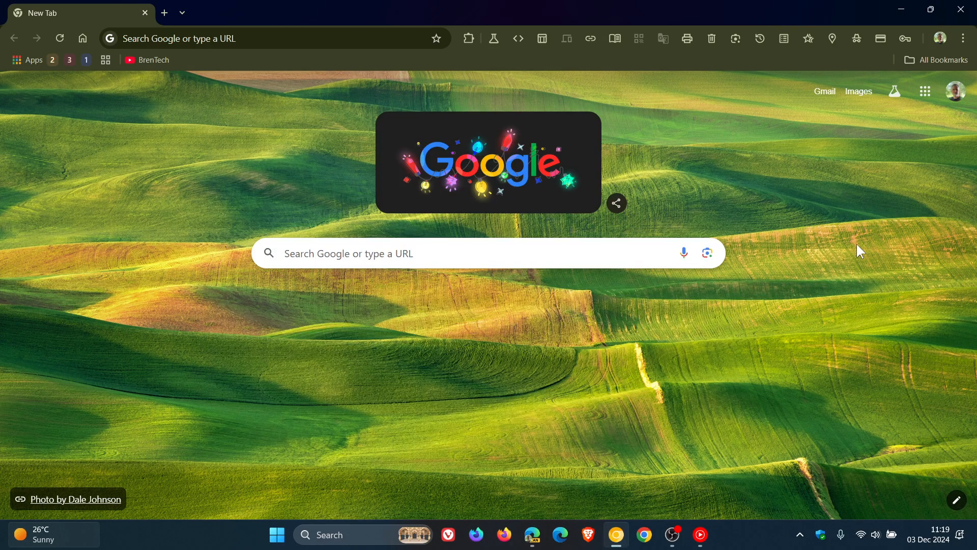
{"action": "left_click", "coordinate": [559, 534]}
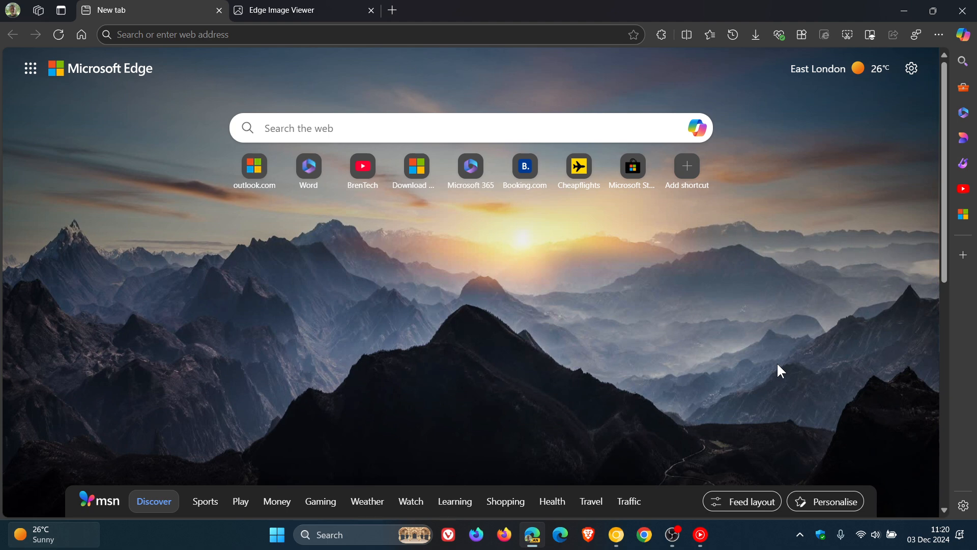
{"action": "mouse_move", "coordinate": [505, 311]}
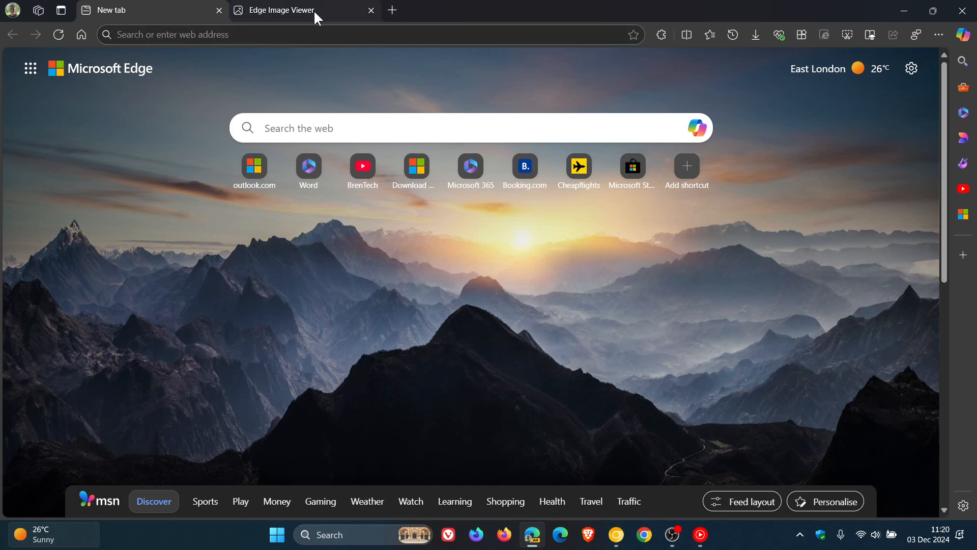
{"action": "left_click", "coordinate": [282, 10]}
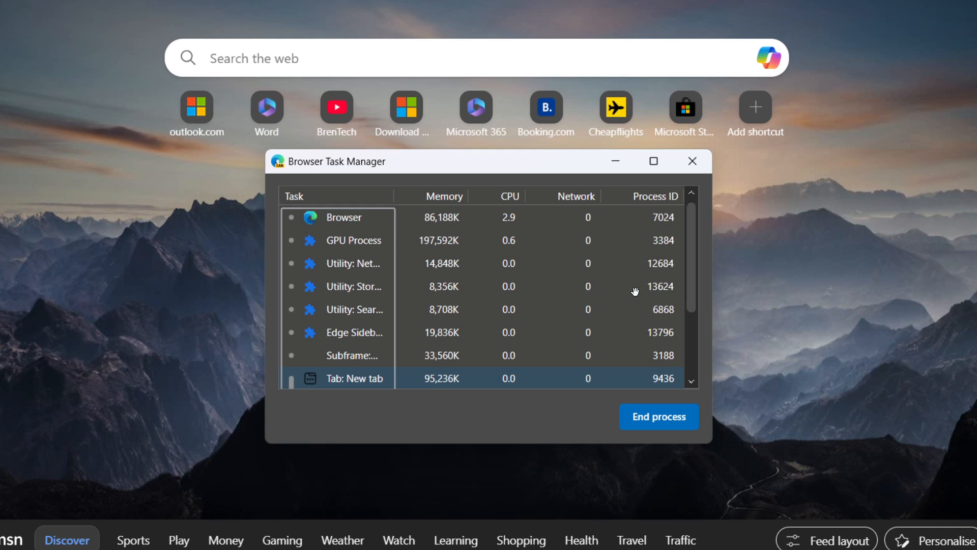
{"action": "mouse_move", "coordinate": [487, 139]}
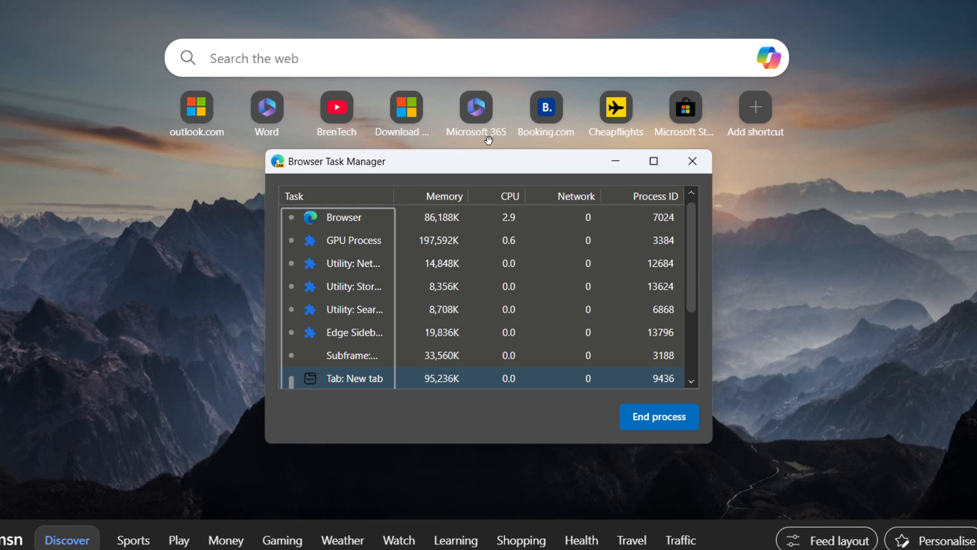
{"action": "mouse_move", "coordinate": [617, 183]}
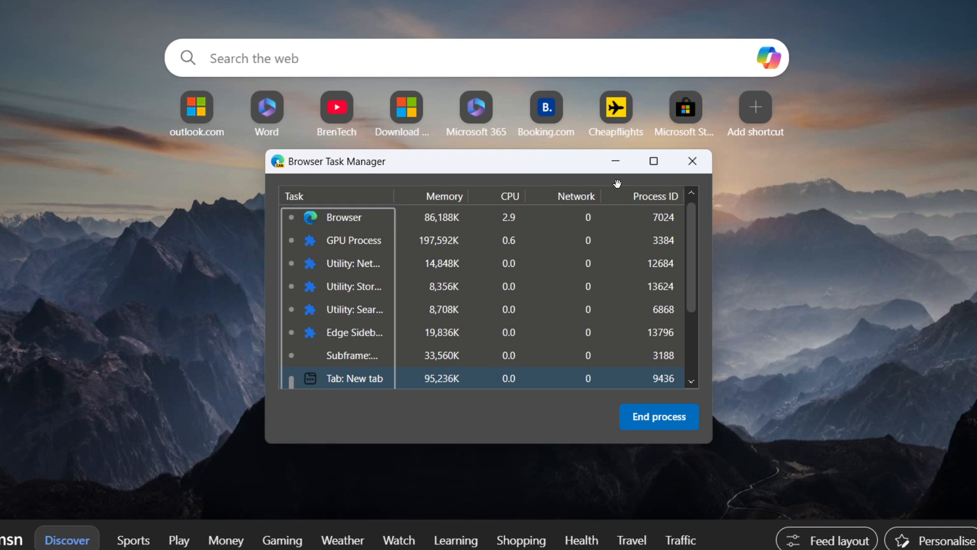
{"action": "mouse_move", "coordinate": [362, 258]}
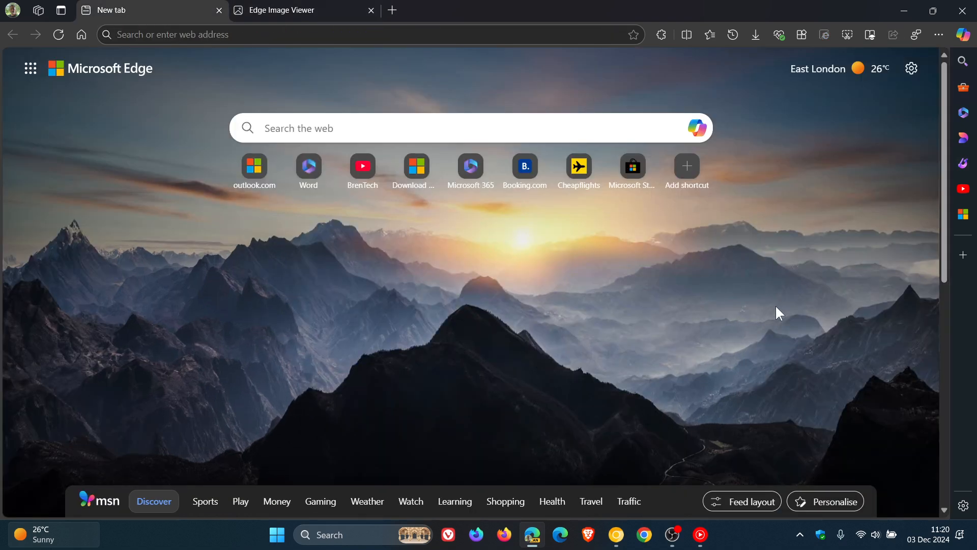
{"action": "mouse_move", "coordinate": [783, 311]}
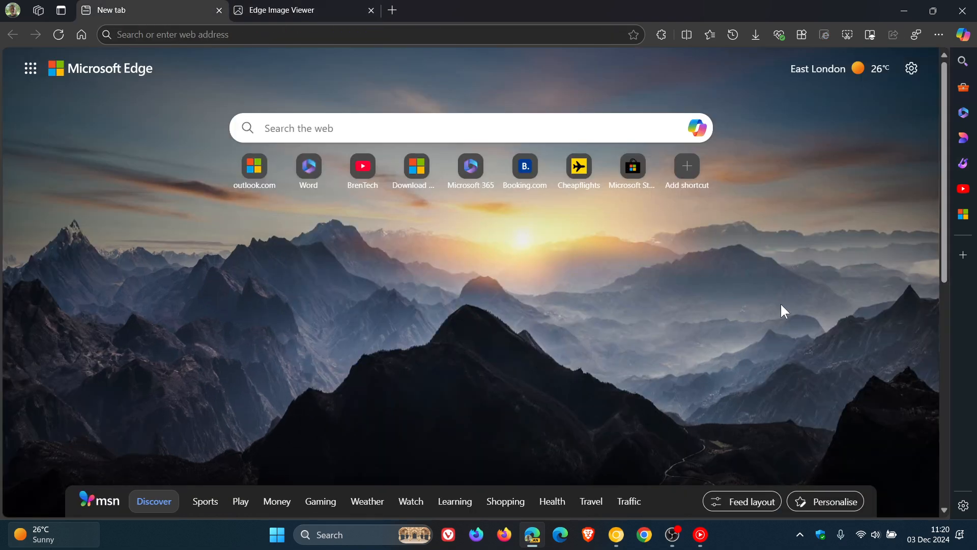
Launch Edge's Browser Task Manager via the menu's More tools list.
{"action": "left_click", "coordinate": [938, 34]}
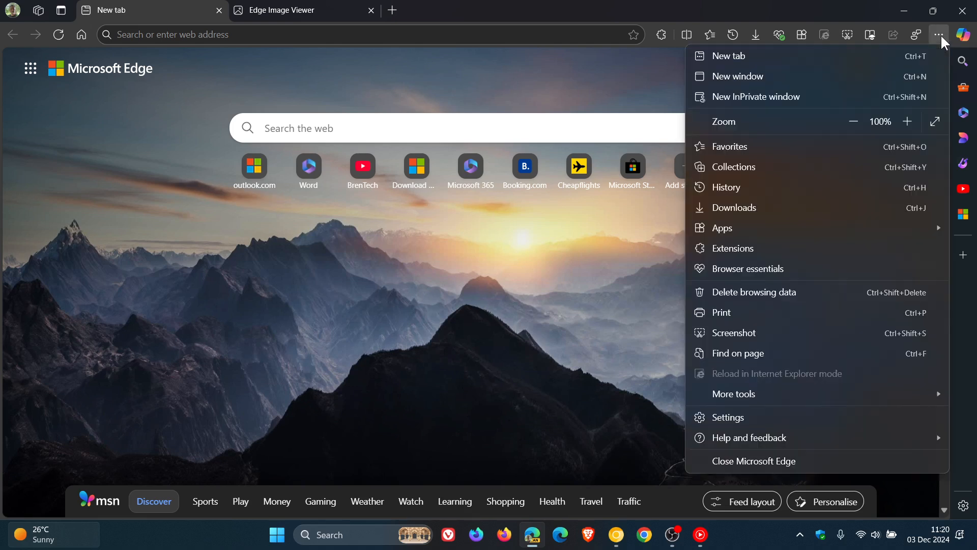
{"action": "left_click", "coordinate": [734, 393]}
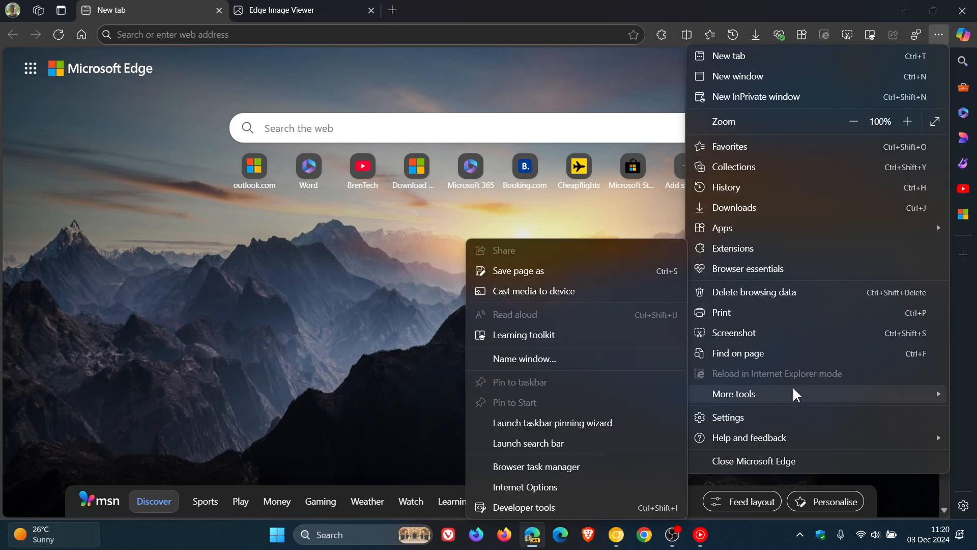
{"action": "left_click", "coordinate": [536, 466]}
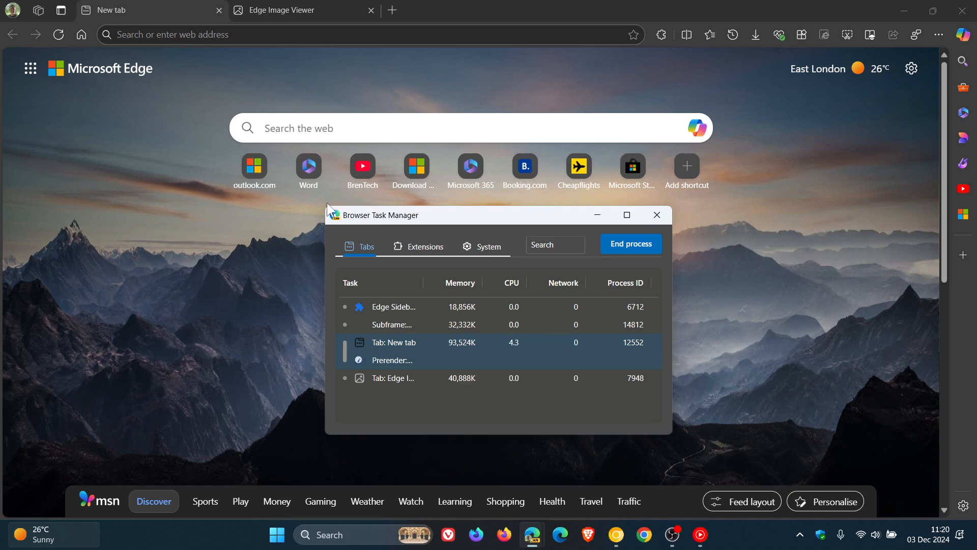
Enlarge the task manager, view the System processes category, then return to the Tabs category.
{"action": "left_click_drag", "start_coordinate": [379, 215], "coordinate": [251, 124]}
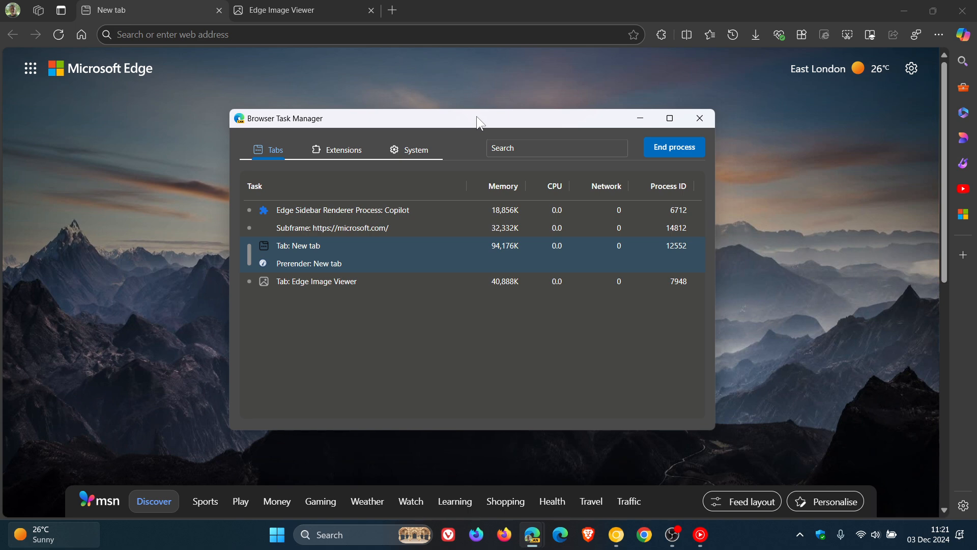
{"action": "mouse_move", "coordinate": [430, 156]}
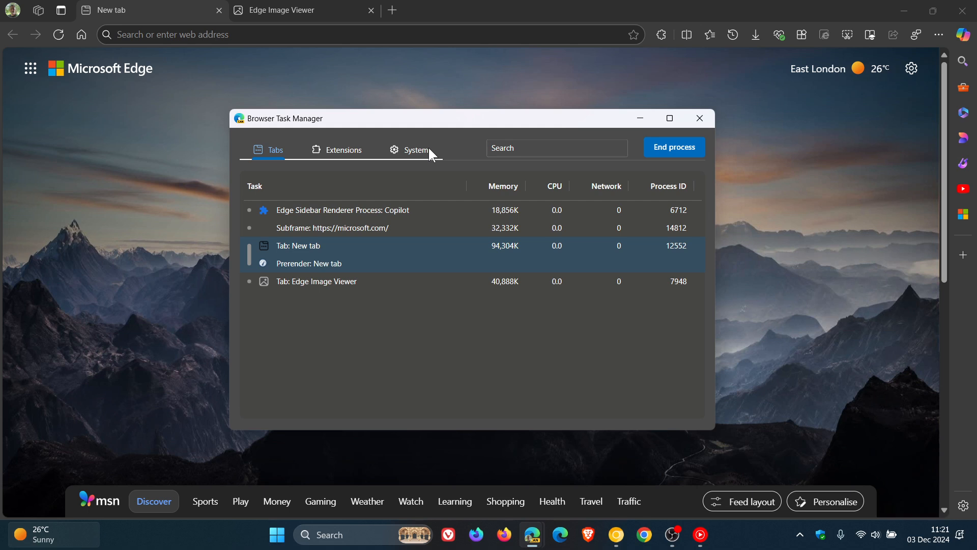
{"action": "mouse_move", "coordinate": [362, 147]}
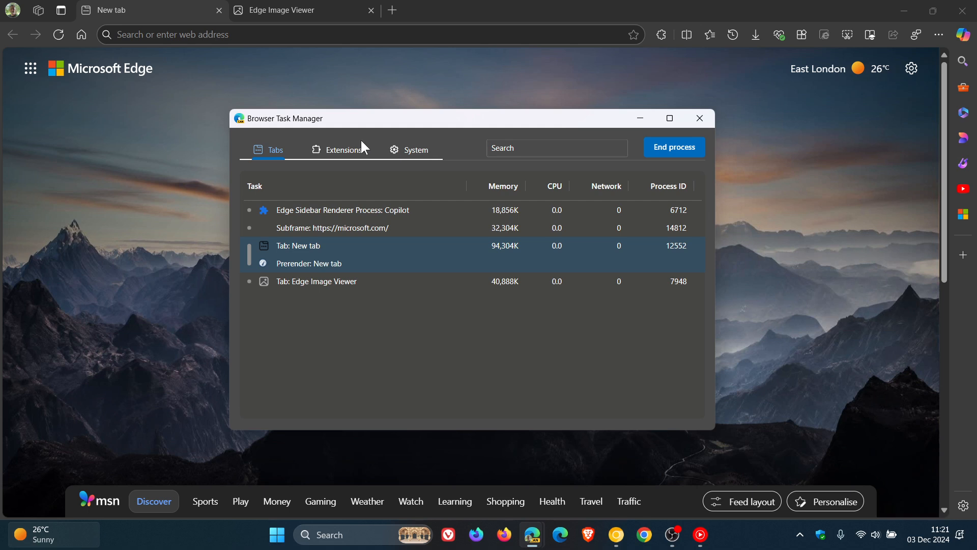
{"action": "left_click", "coordinate": [415, 150]}
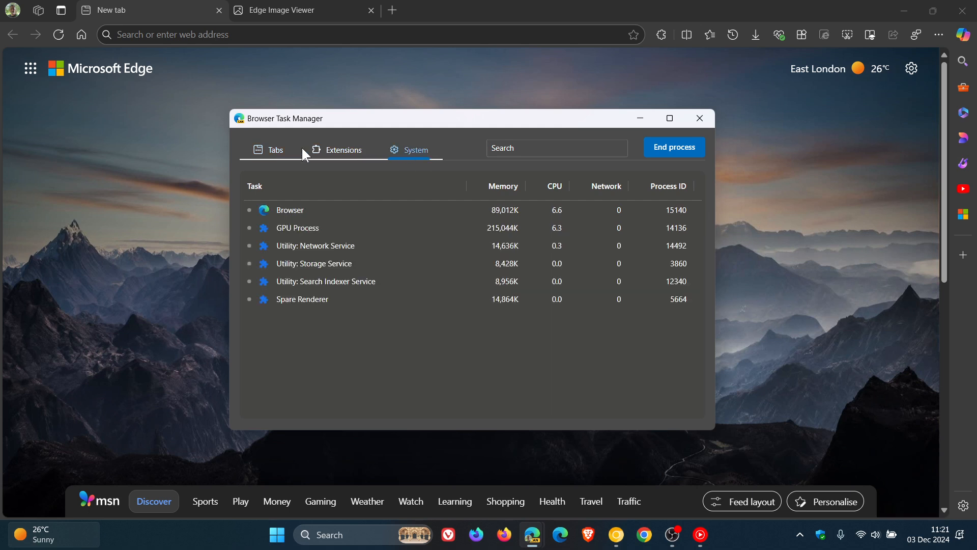
{"action": "left_click", "coordinate": [272, 149]}
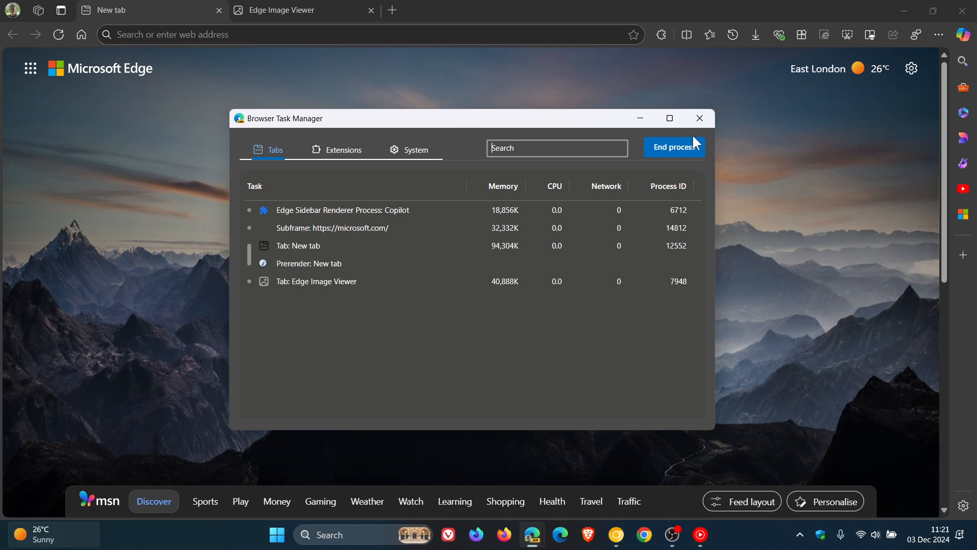
{"action": "mouse_move", "coordinate": [537, 135]}
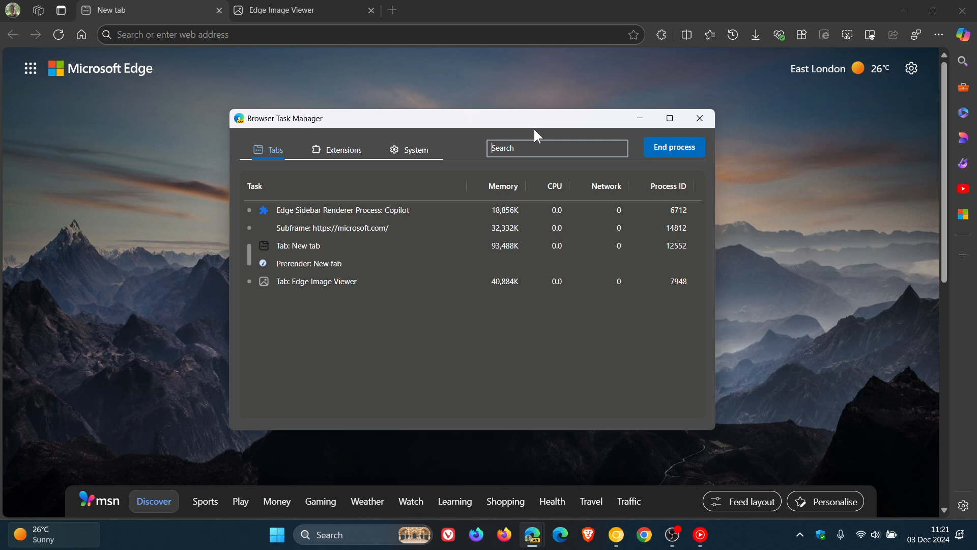
{"action": "mouse_move", "coordinate": [662, 447]}
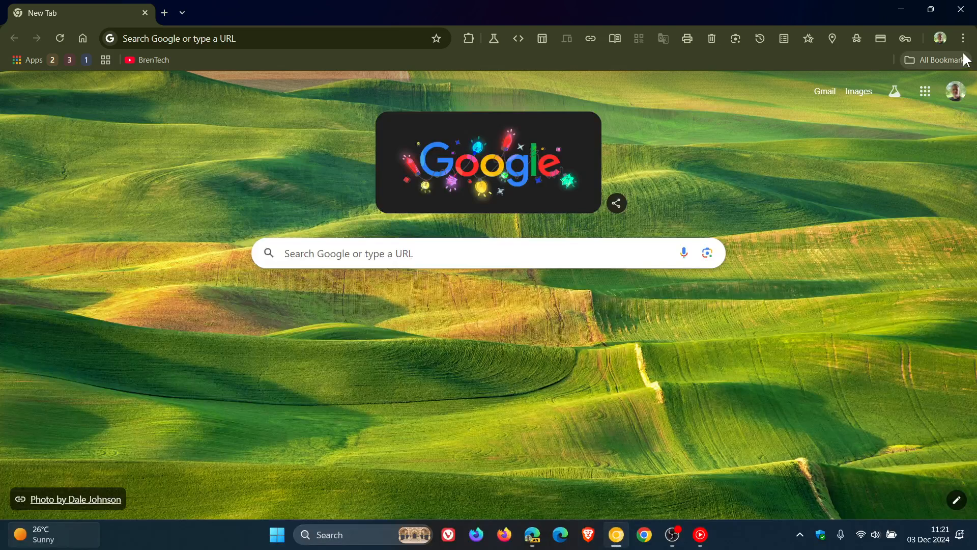
Launch Chrome's Task Manager from its main menu.
{"action": "left_click", "coordinate": [962, 37]}
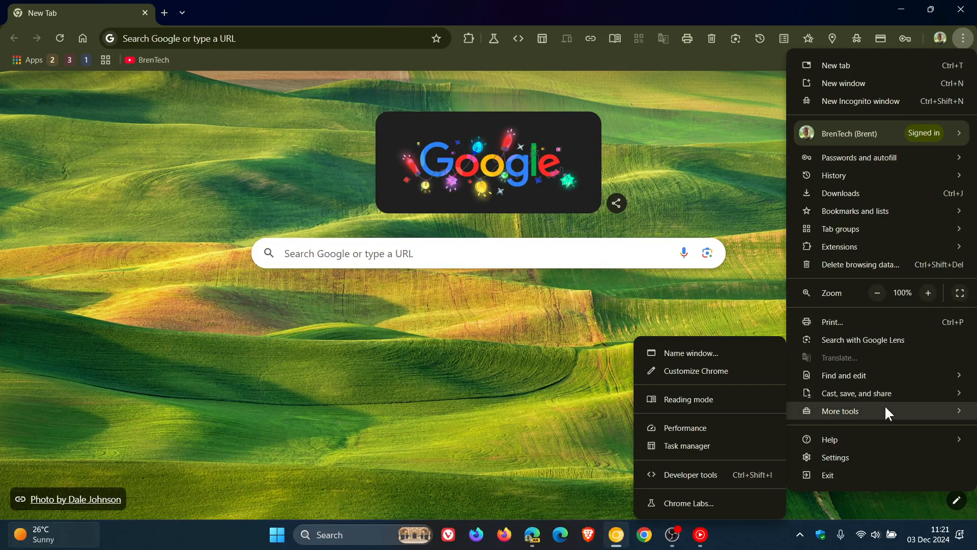
{"action": "left_click", "coordinate": [684, 445]}
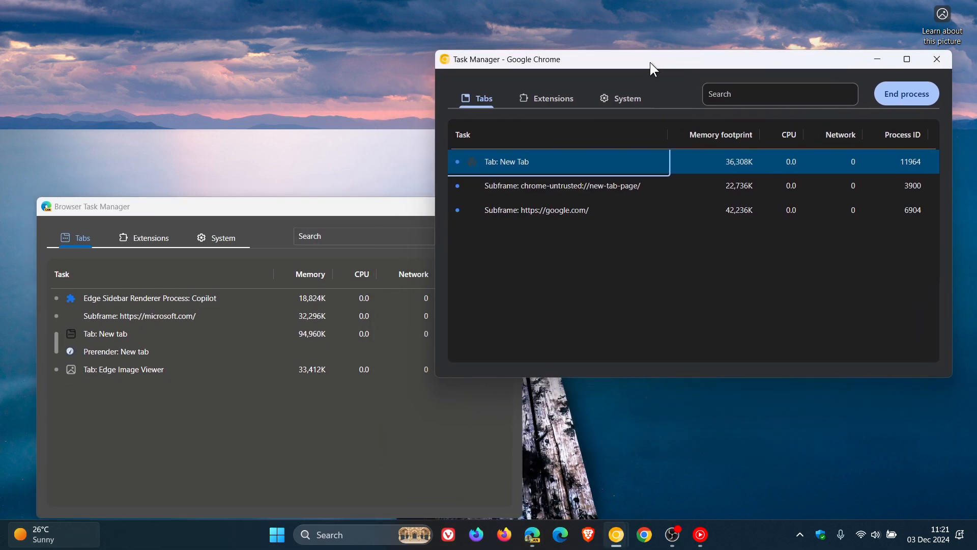
Move Edge's Browser Task Manager window over Chrome's for side-by-side comparison.
{"action": "left_click_drag", "start_coordinate": [92, 207], "coordinate": [330, 124]}
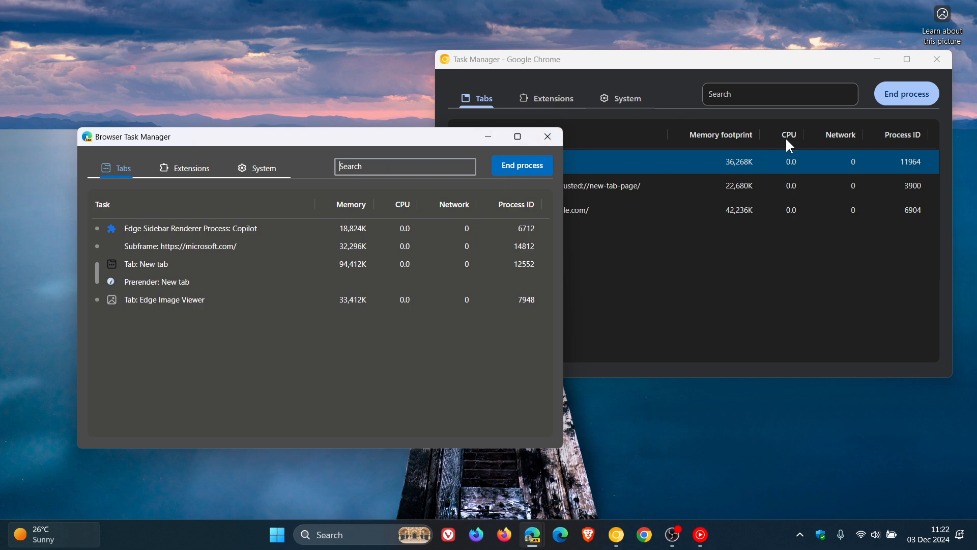
{"action": "mouse_move", "coordinate": [830, 126]}
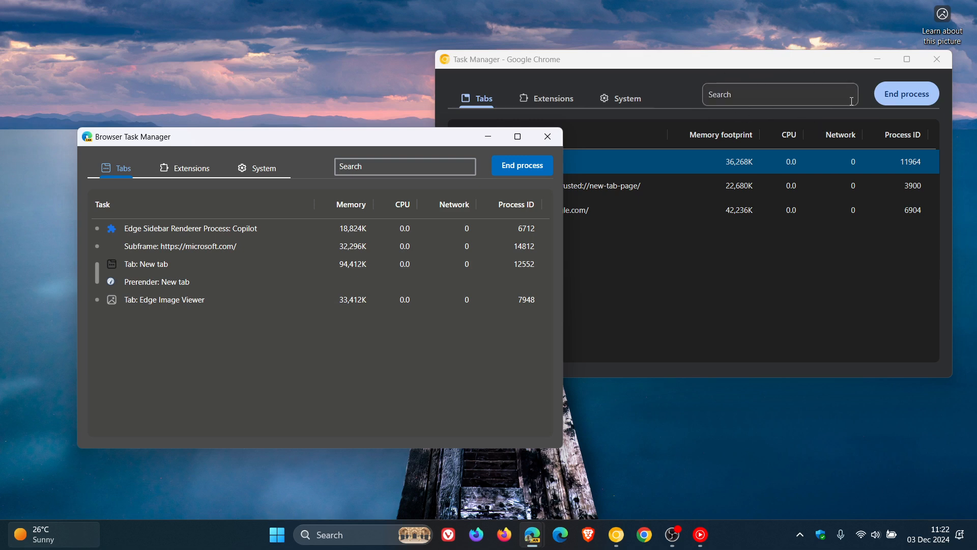
{"action": "mouse_move", "coordinate": [907, 94]}
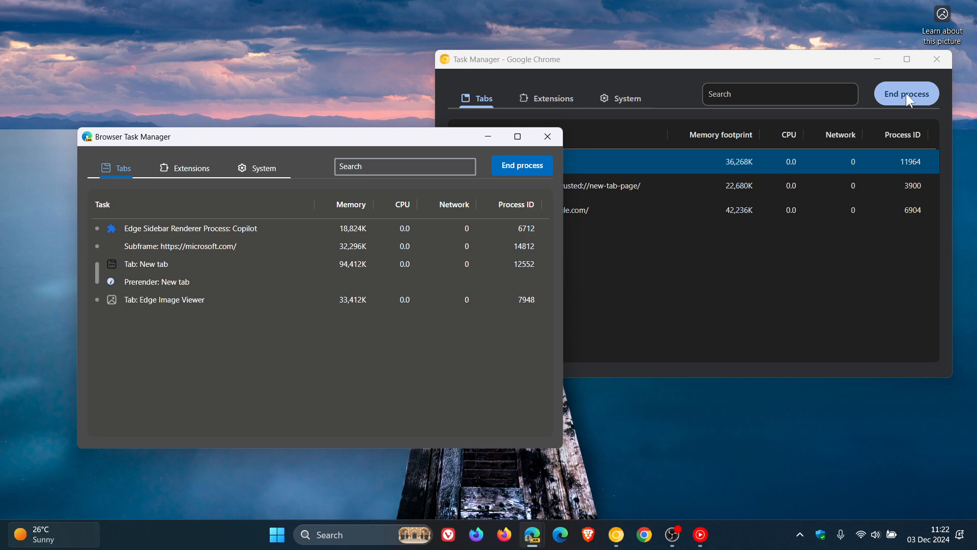
{"action": "mouse_move", "coordinate": [937, 99]}
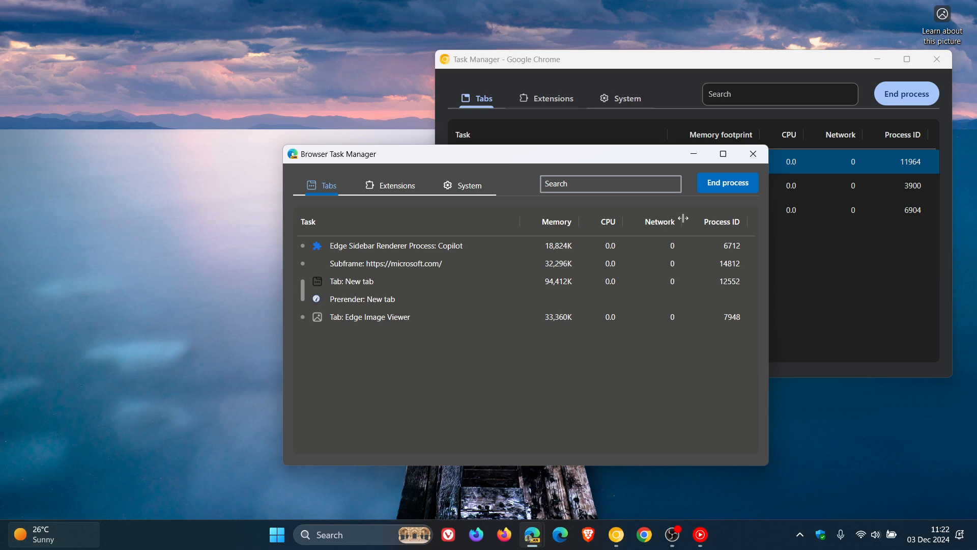
{"action": "mouse_move", "coordinate": [688, 224]}
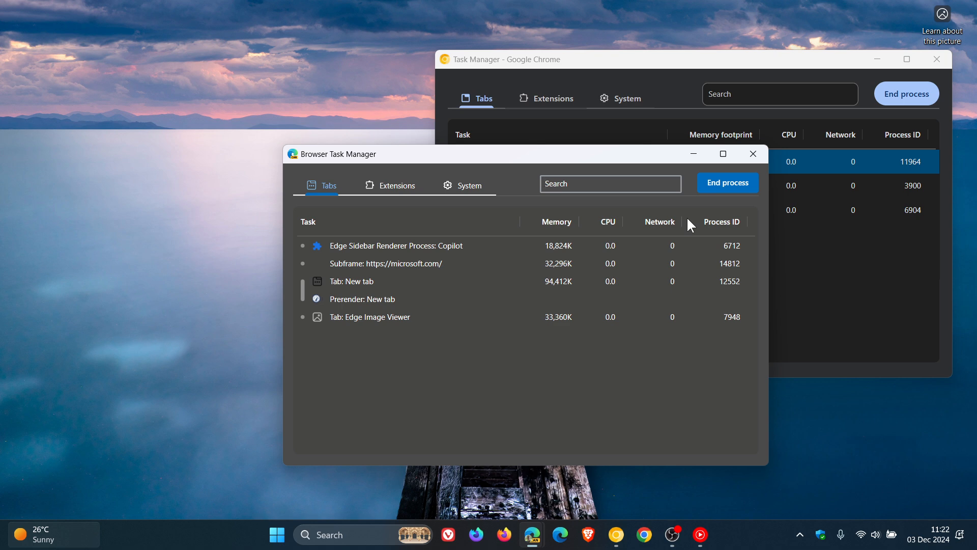
{"action": "mouse_move", "coordinate": [936, 59]}
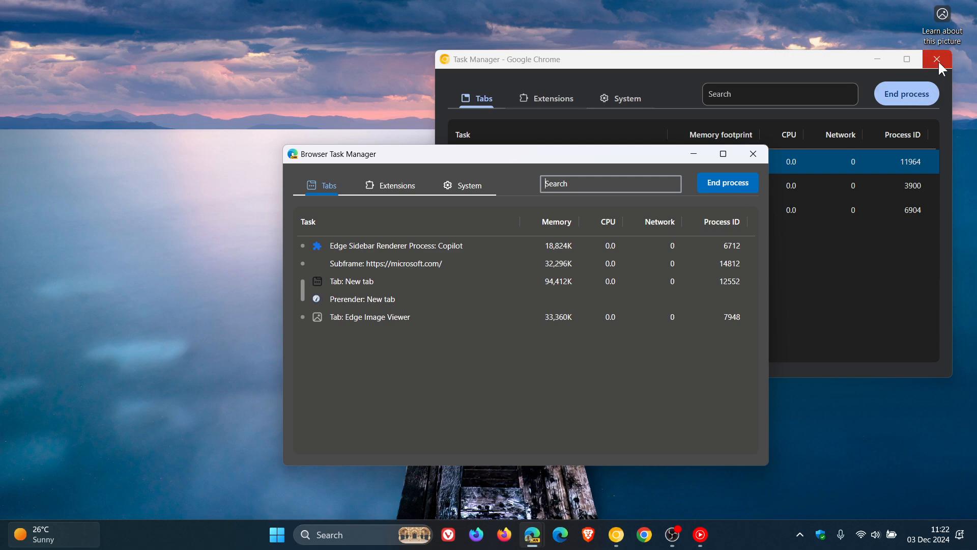
Close Chrome's and Edge's task managers and bring the Edge window back up.
{"action": "left_click", "coordinate": [937, 59]}
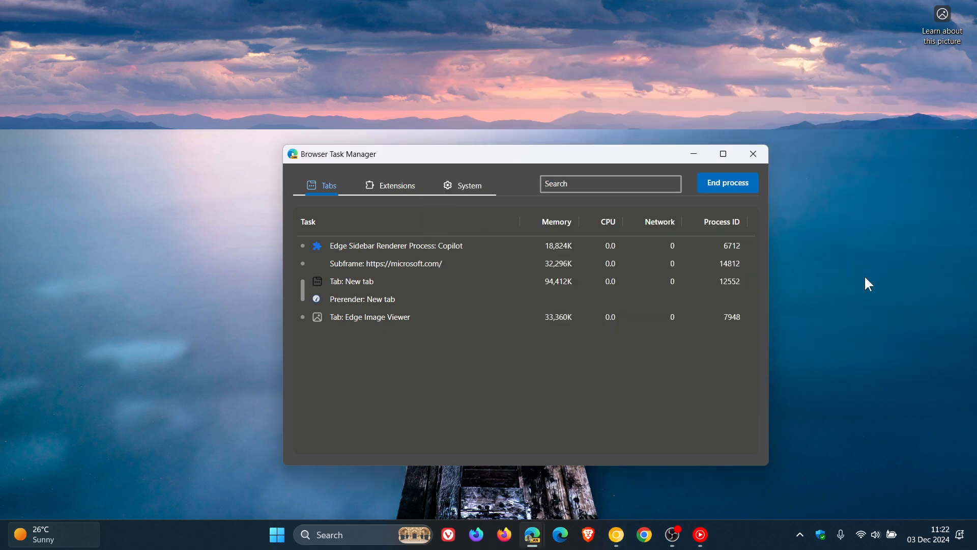
{"action": "left_click", "coordinate": [752, 154]}
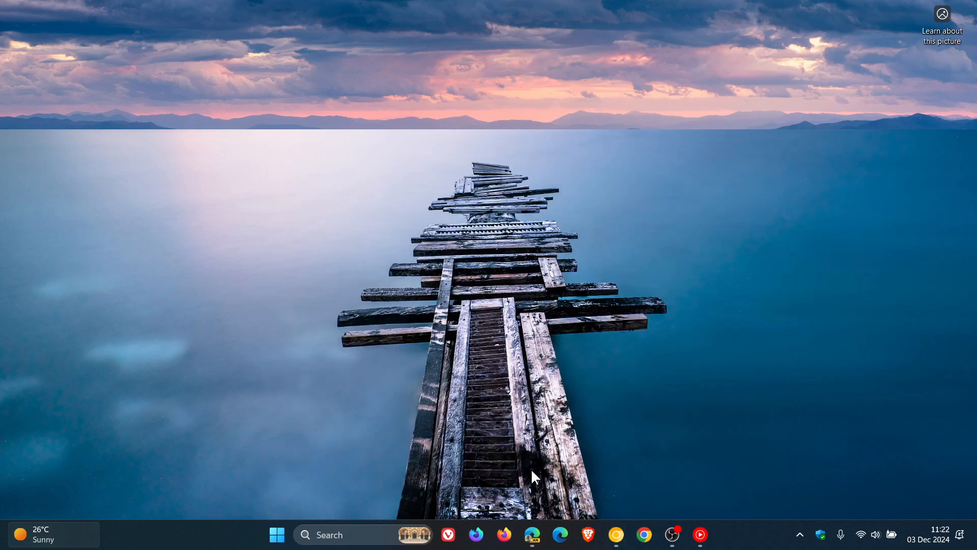
{"action": "left_click", "coordinate": [532, 534]}
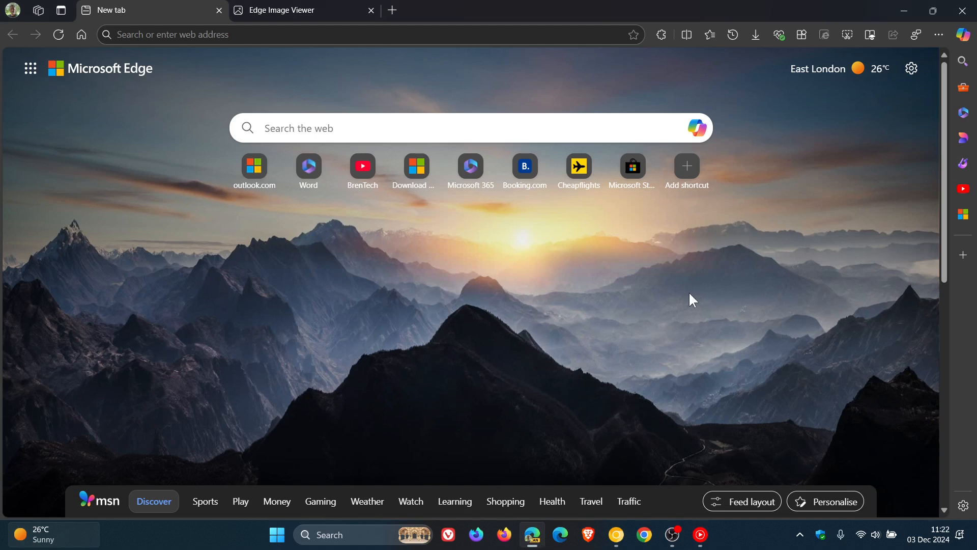